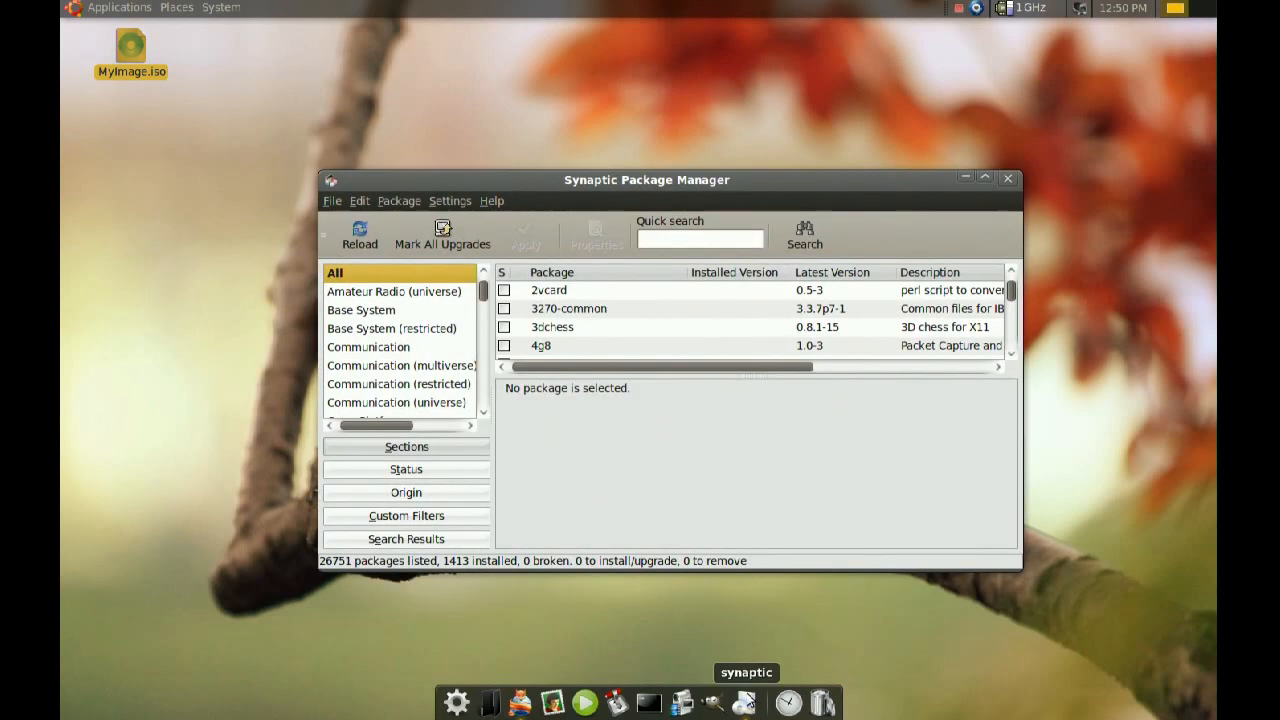
mouse_move(728, 552)
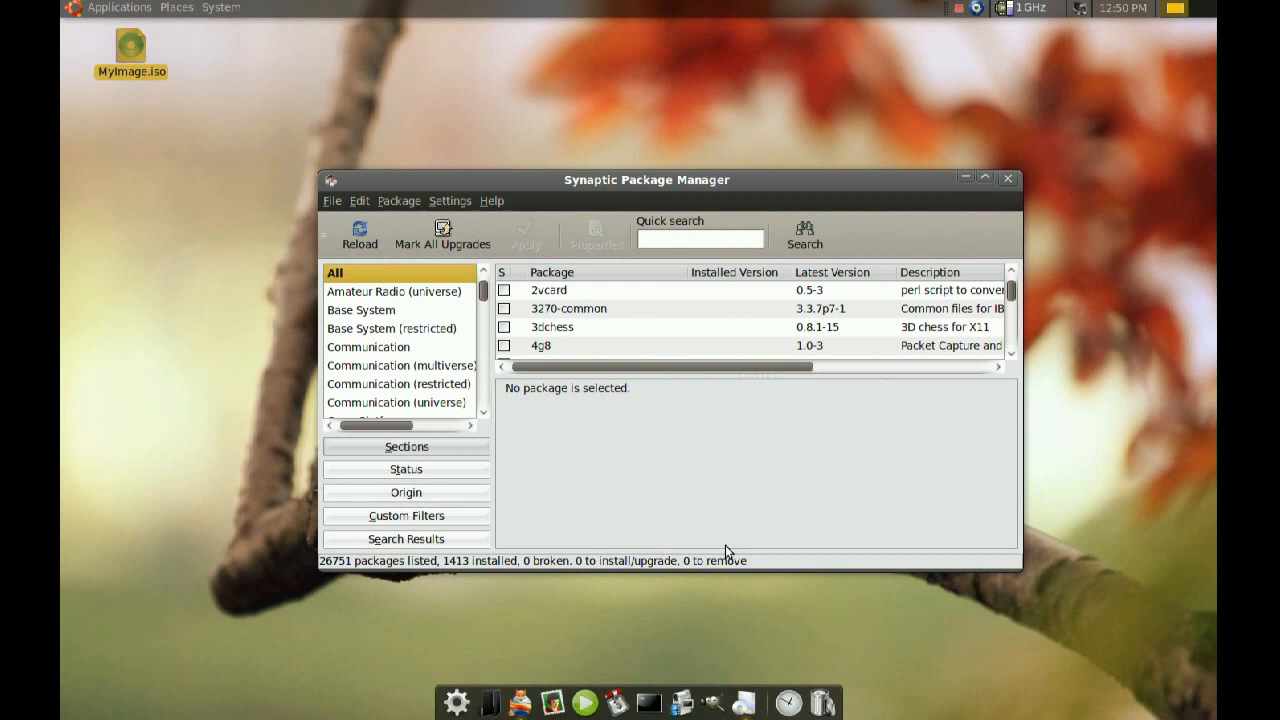
Search 'isomaster' in Synaptic, confirm version 1.3.4-1 is installed, and close the package manager
type("isomaster")
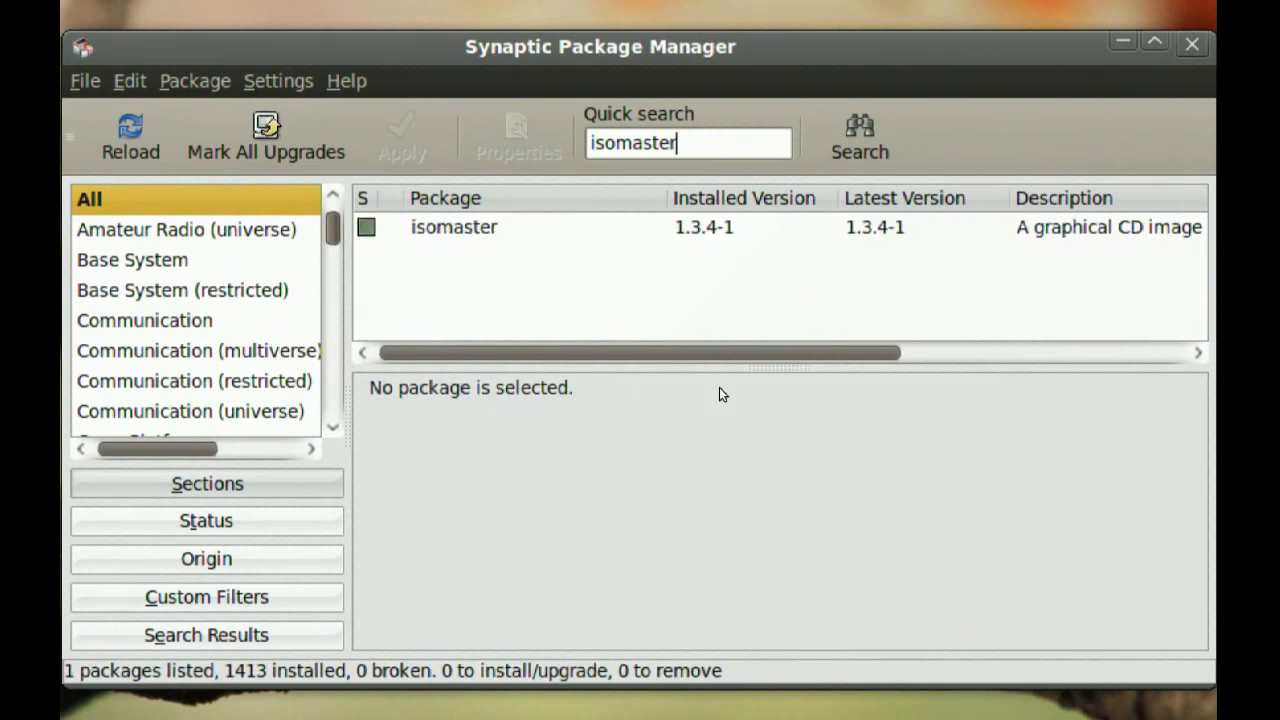
left_click(452, 228)
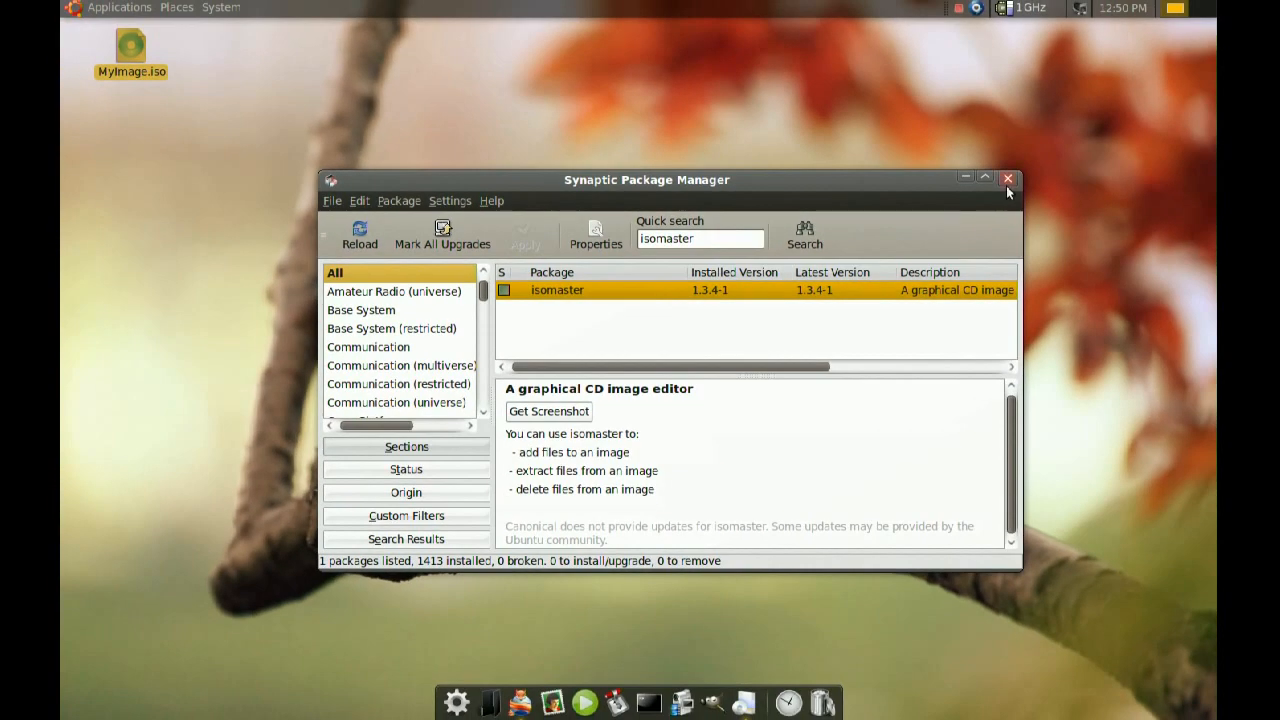
left_click(1008, 178)
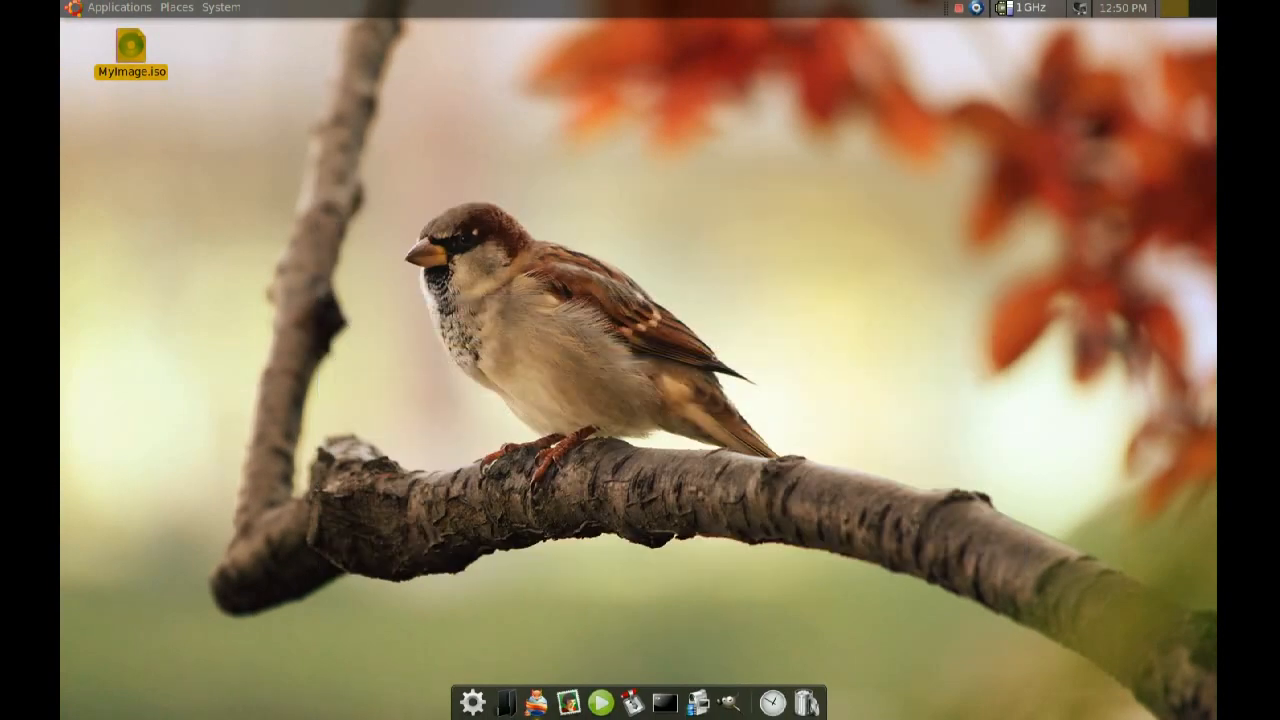
Bring up the Applications menu to reach ISO Master under Sound & Video
left_click(116, 8)
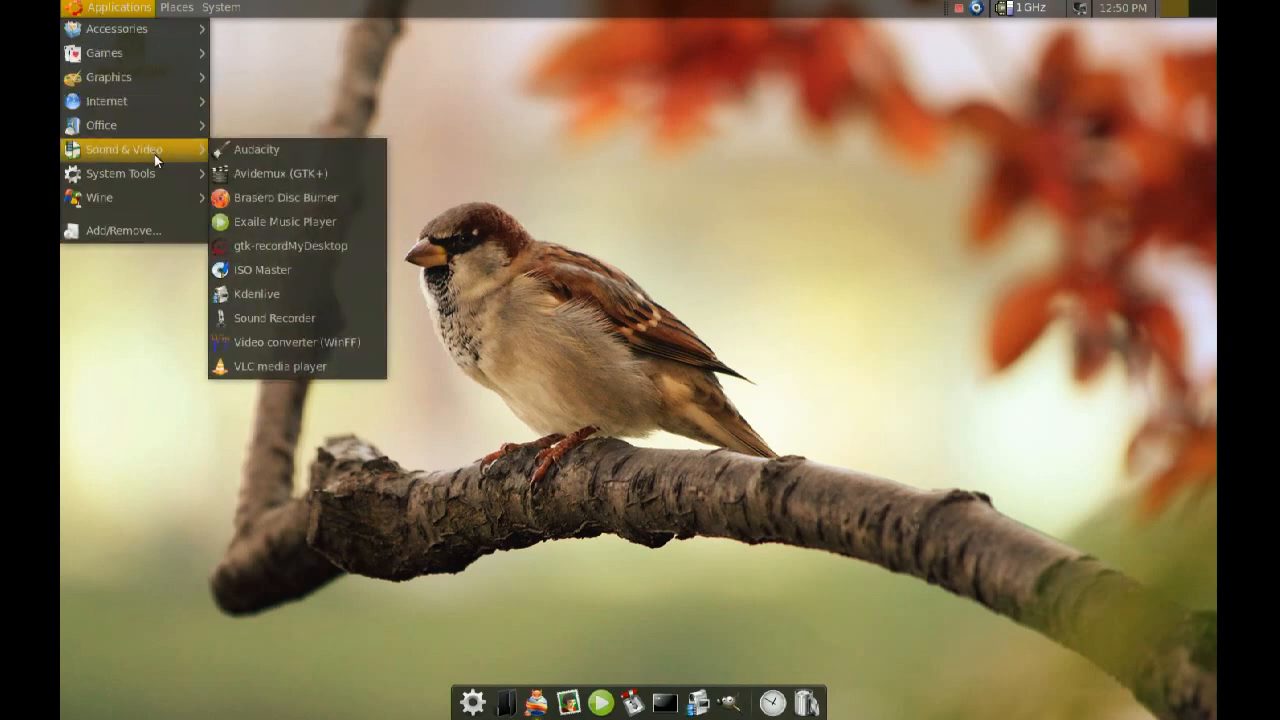
mouse_move(256, 148)
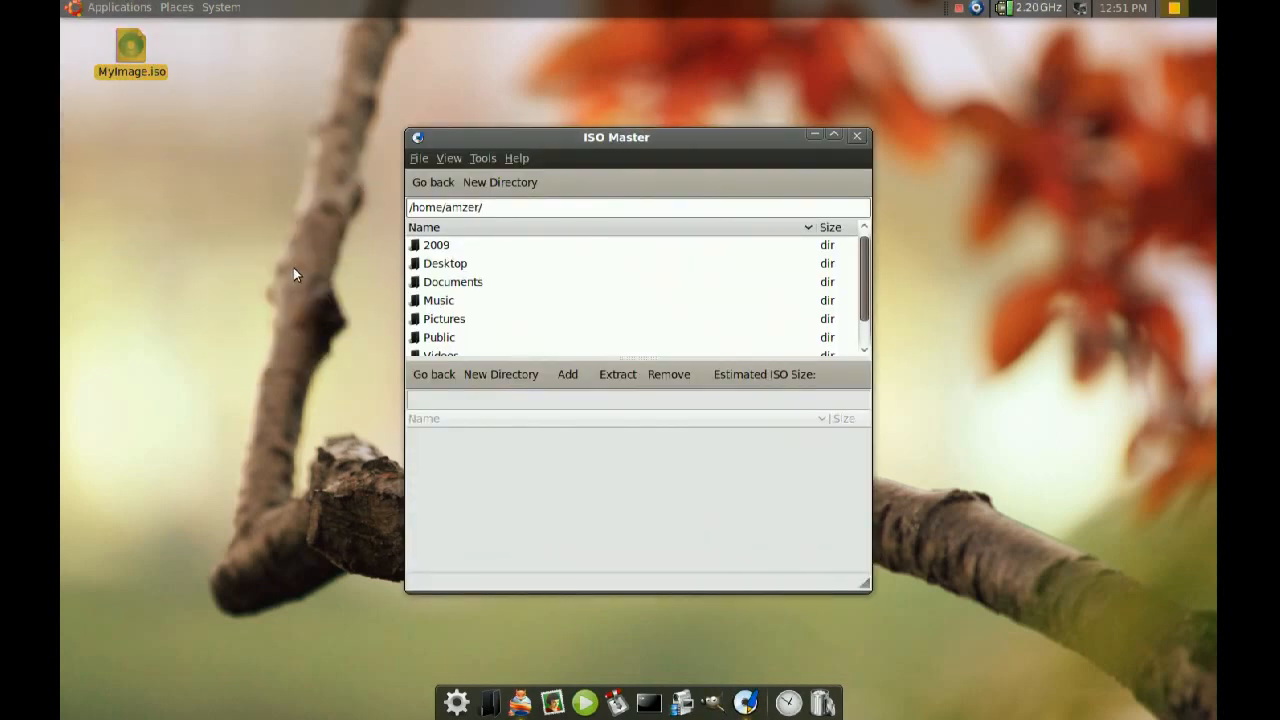
mouse_move(248, 216)
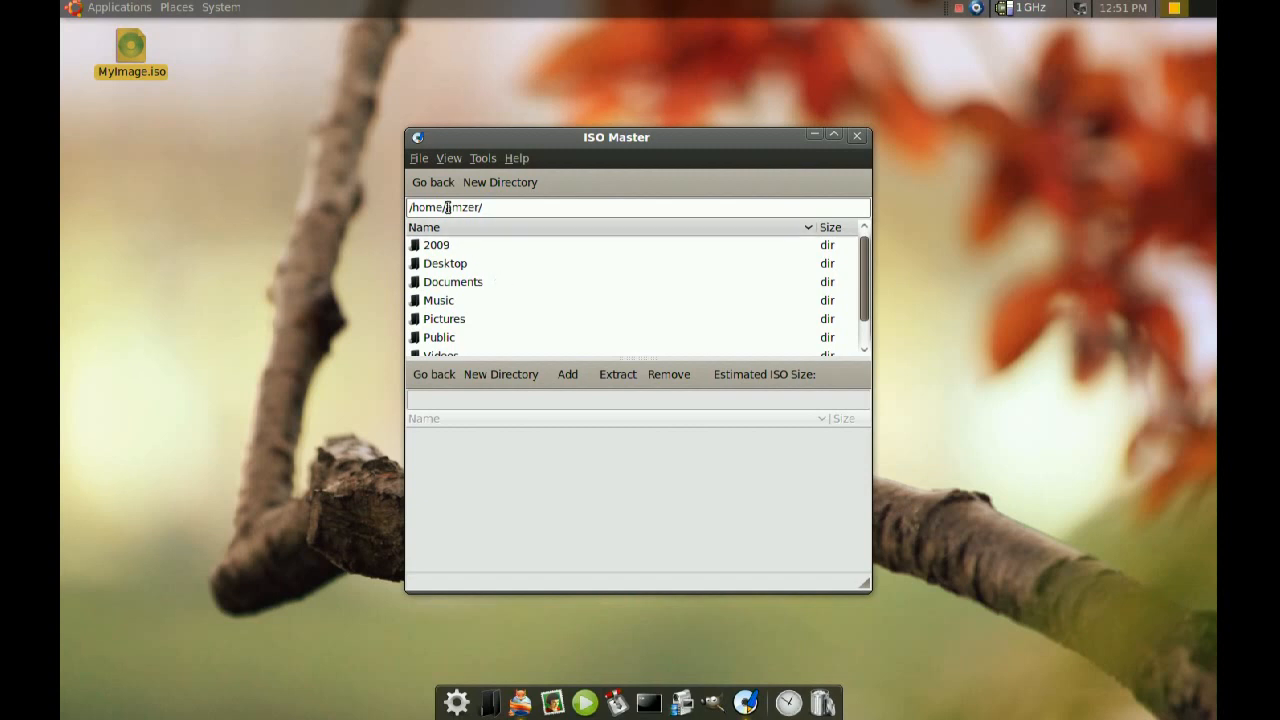
mouse_move(464, 268)
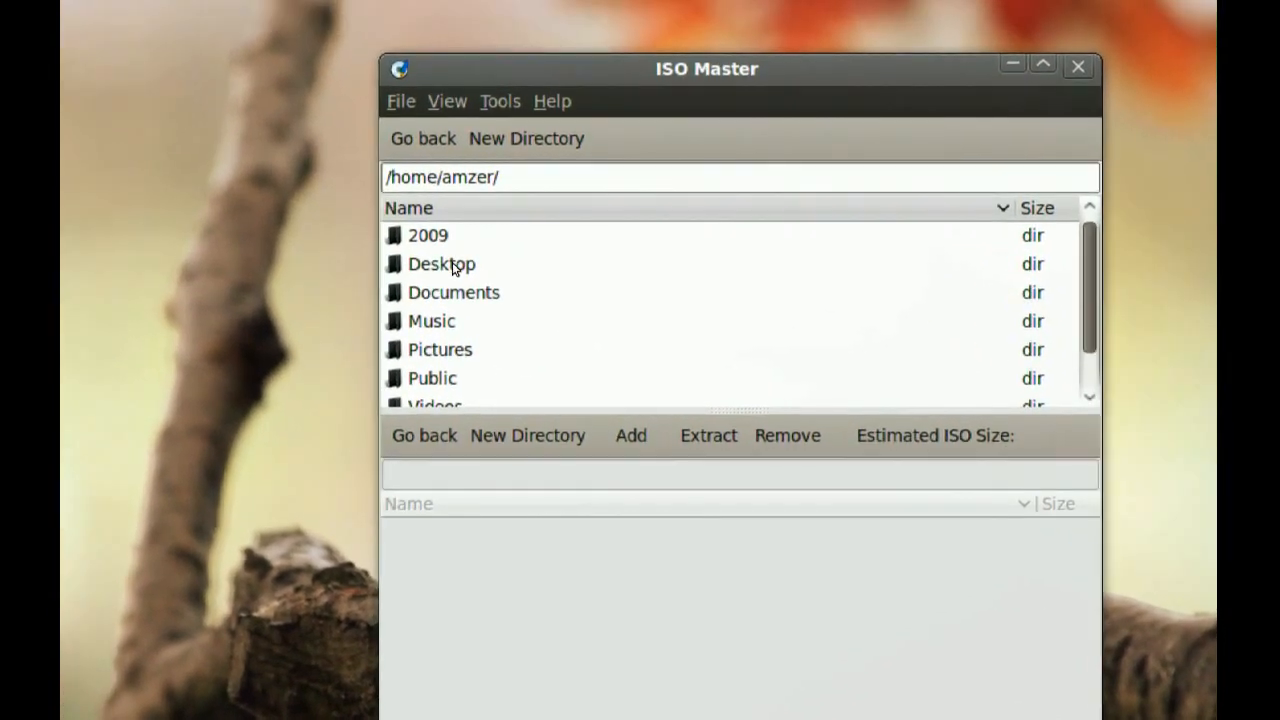
Load MyImage.iso from the Desktop, listing DirectX, Autorun.inf and Setup.exe (140.1 MB)
double_click(440, 264)
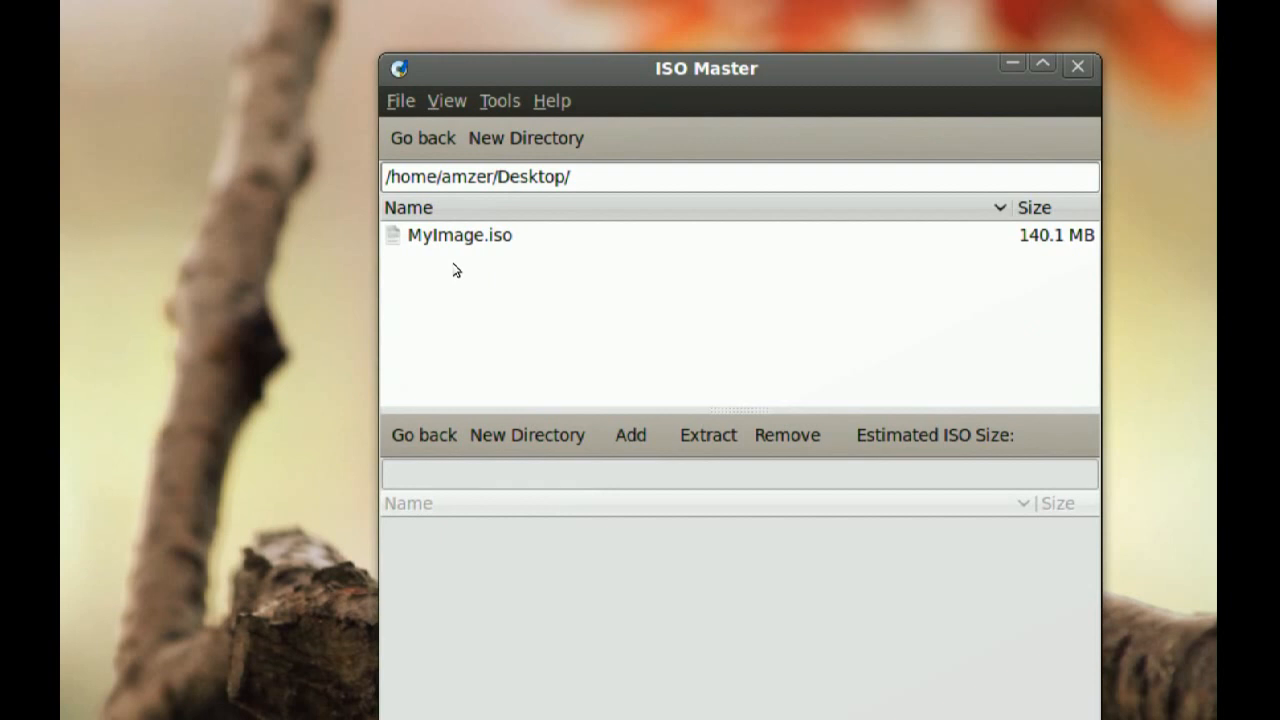
left_click(458, 246)
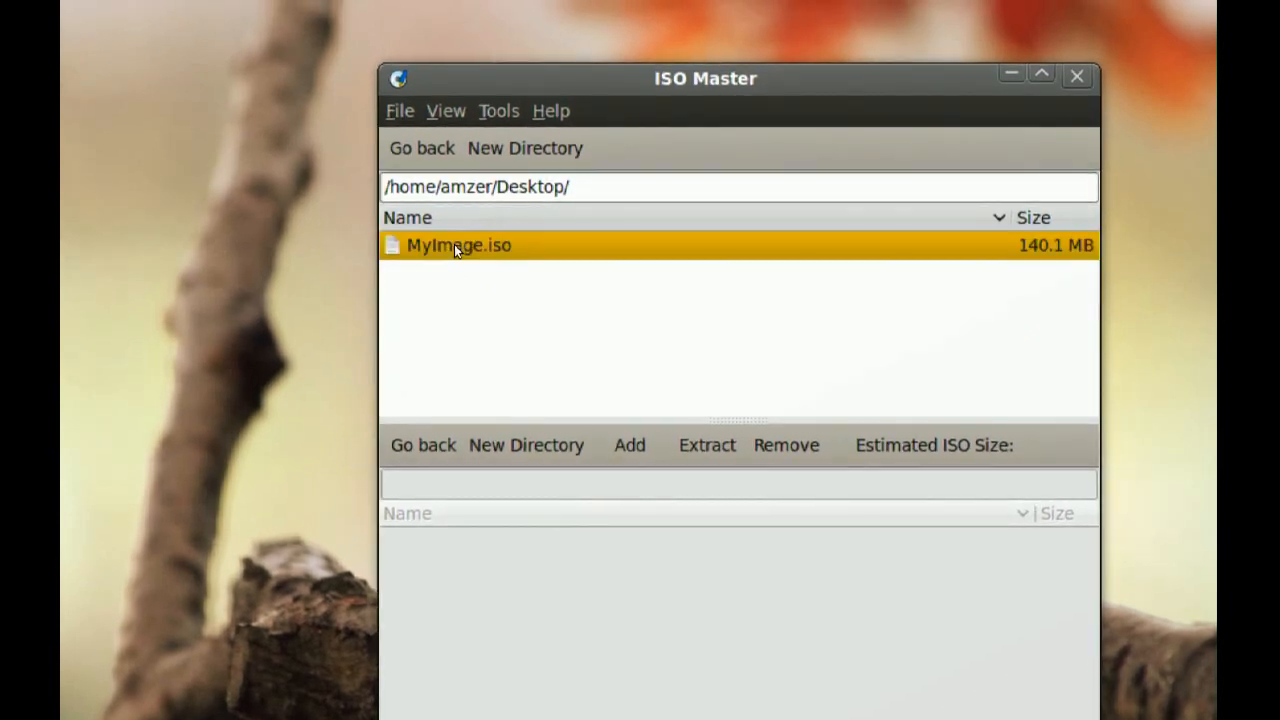
double_click(456, 244)
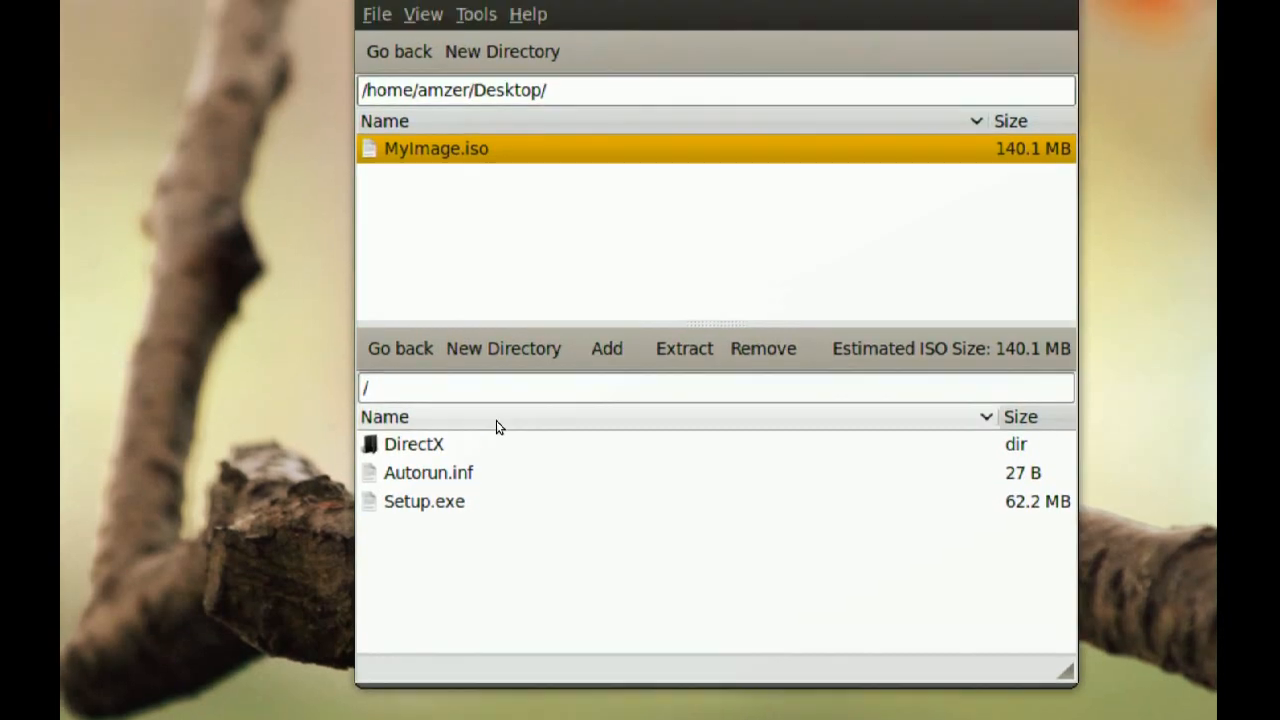
mouse_move(500, 380)
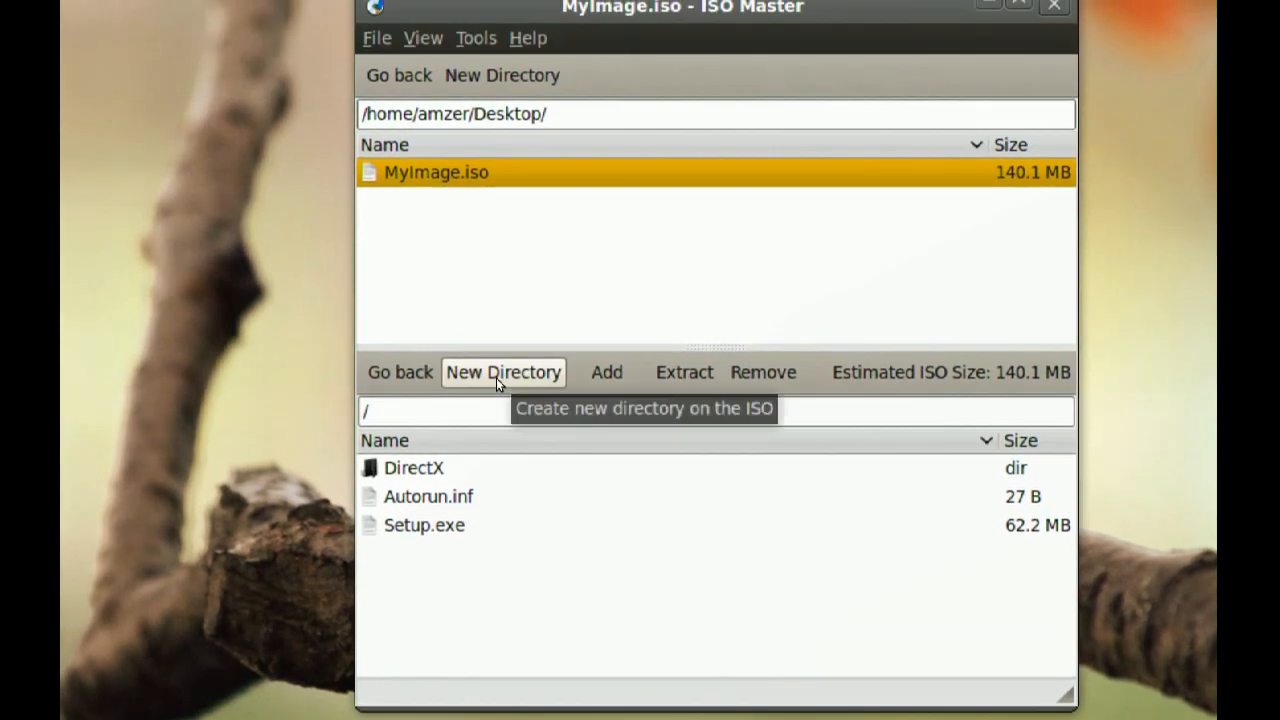
Create a new directory named NewDir at the image root
left_click(502, 372)
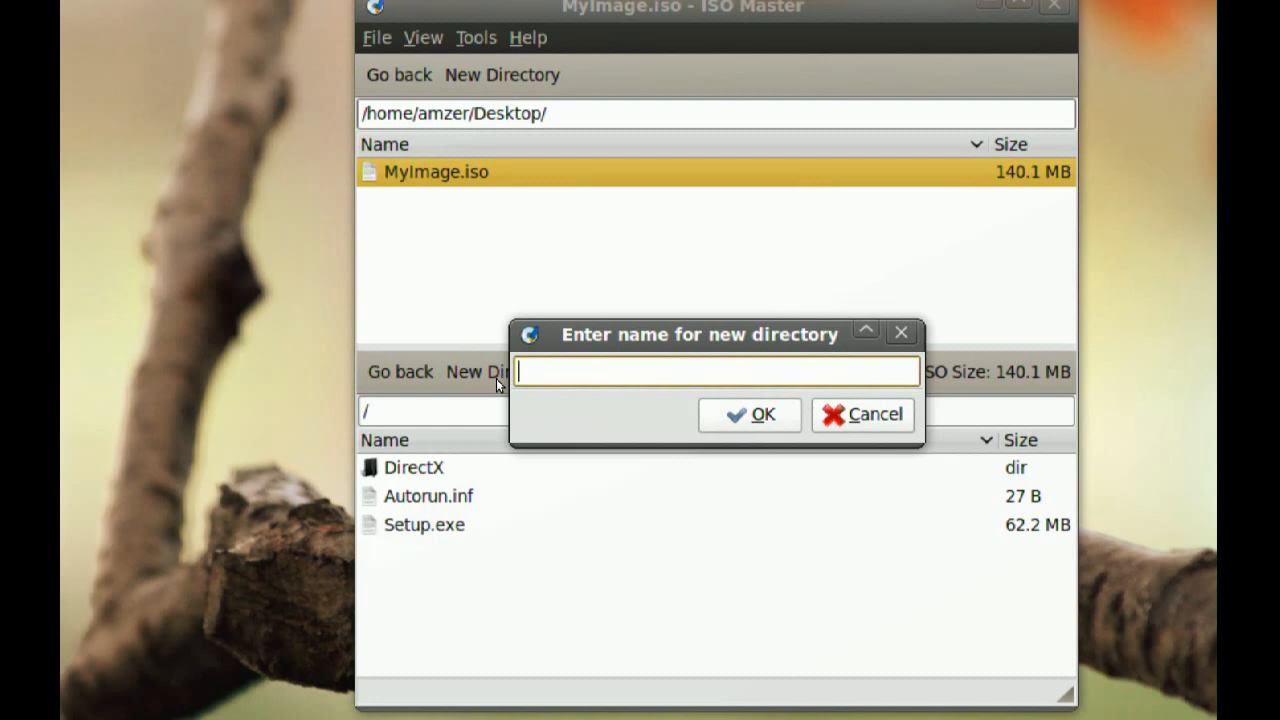
type("N")
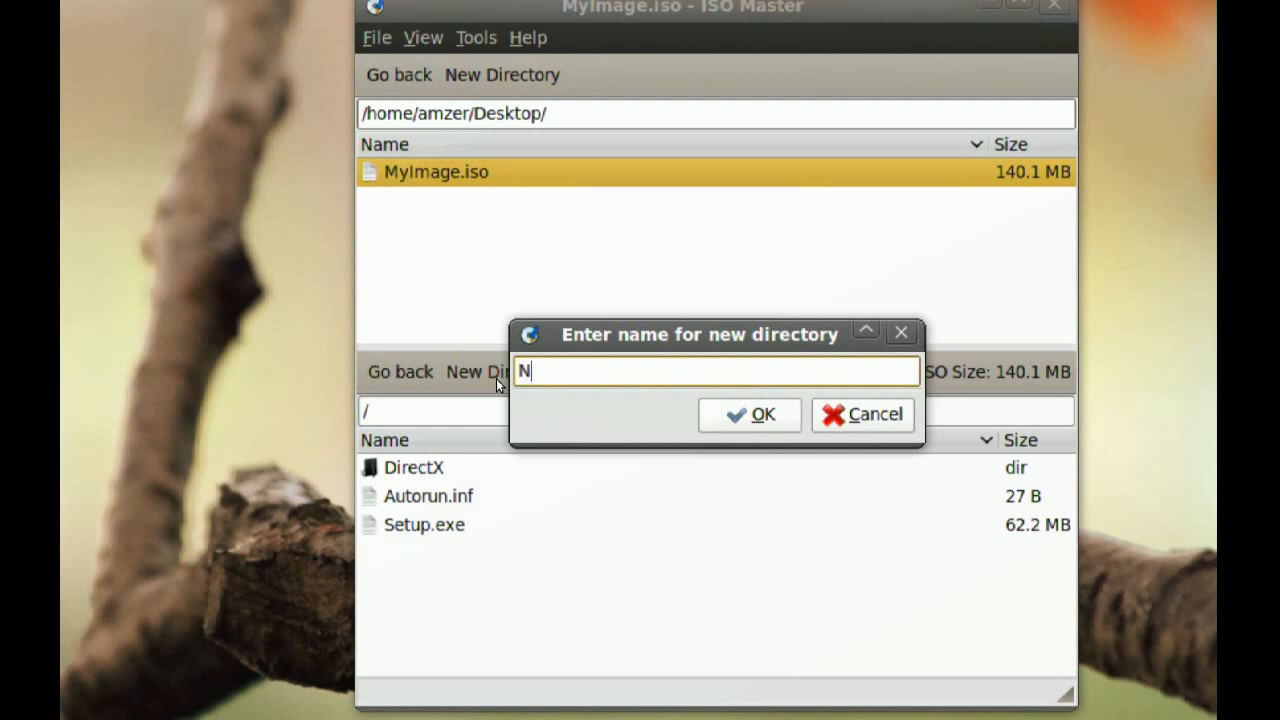
type("ewDi")
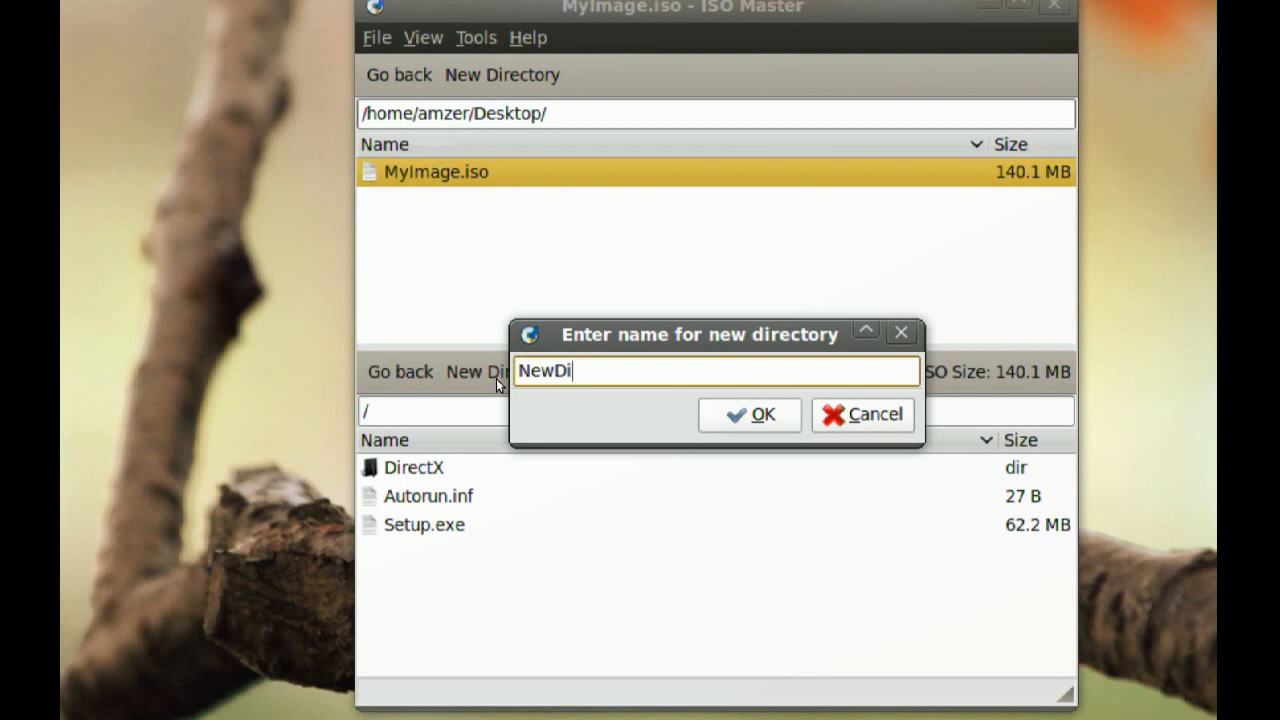
type("r")
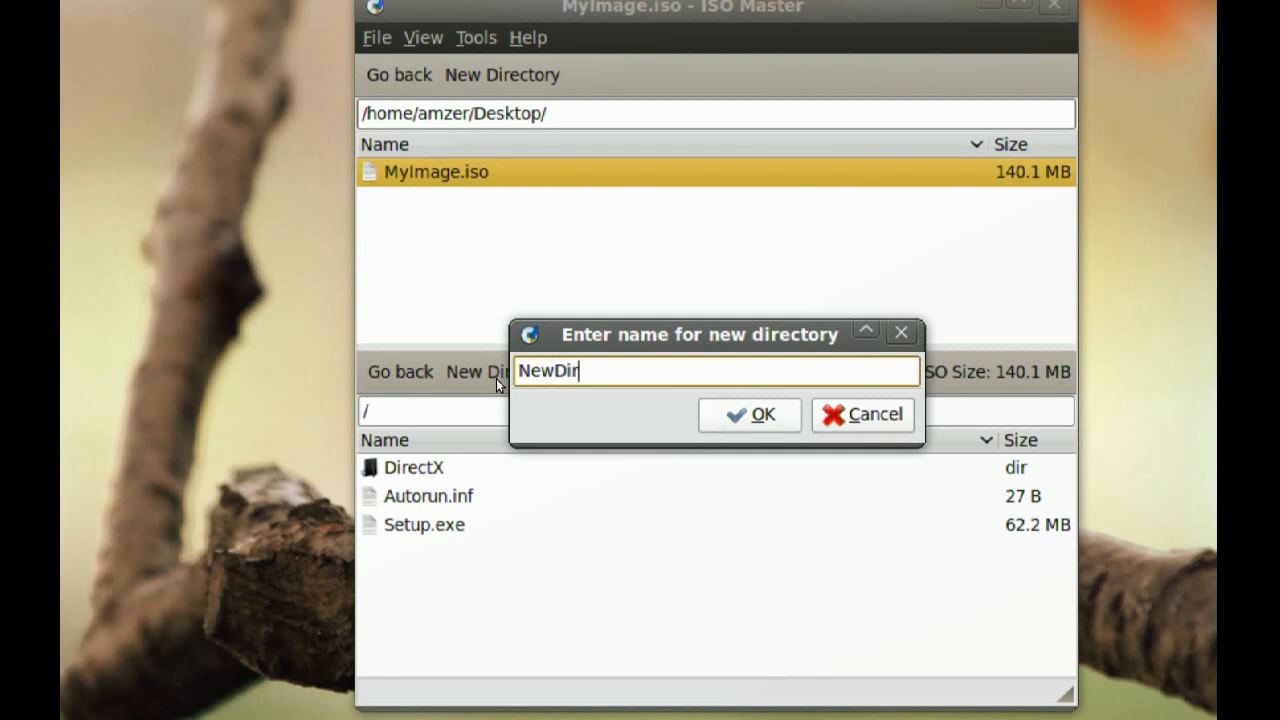
left_click(750, 414)
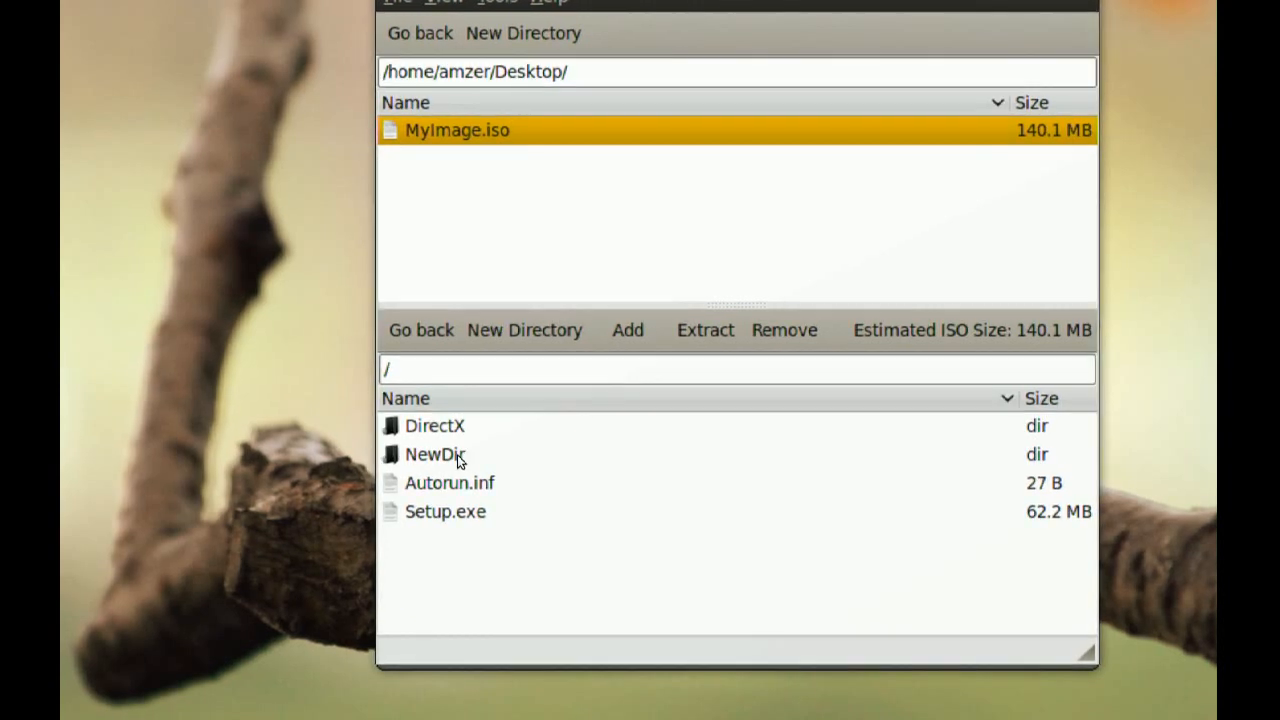
Add 01540_driftwood_1440x900.jpg from Pictures/Wallpapers into NewDir, raising the image to 140.9 MB
double_click(432, 456)
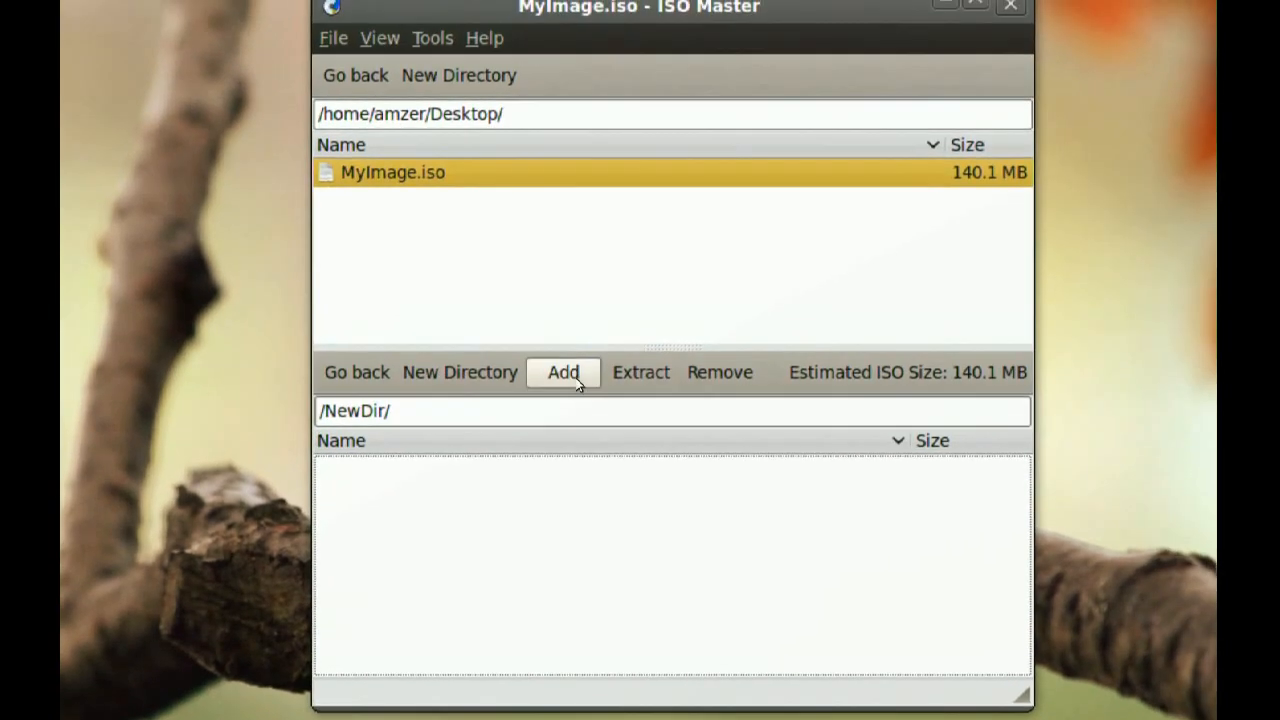
left_click(560, 372)
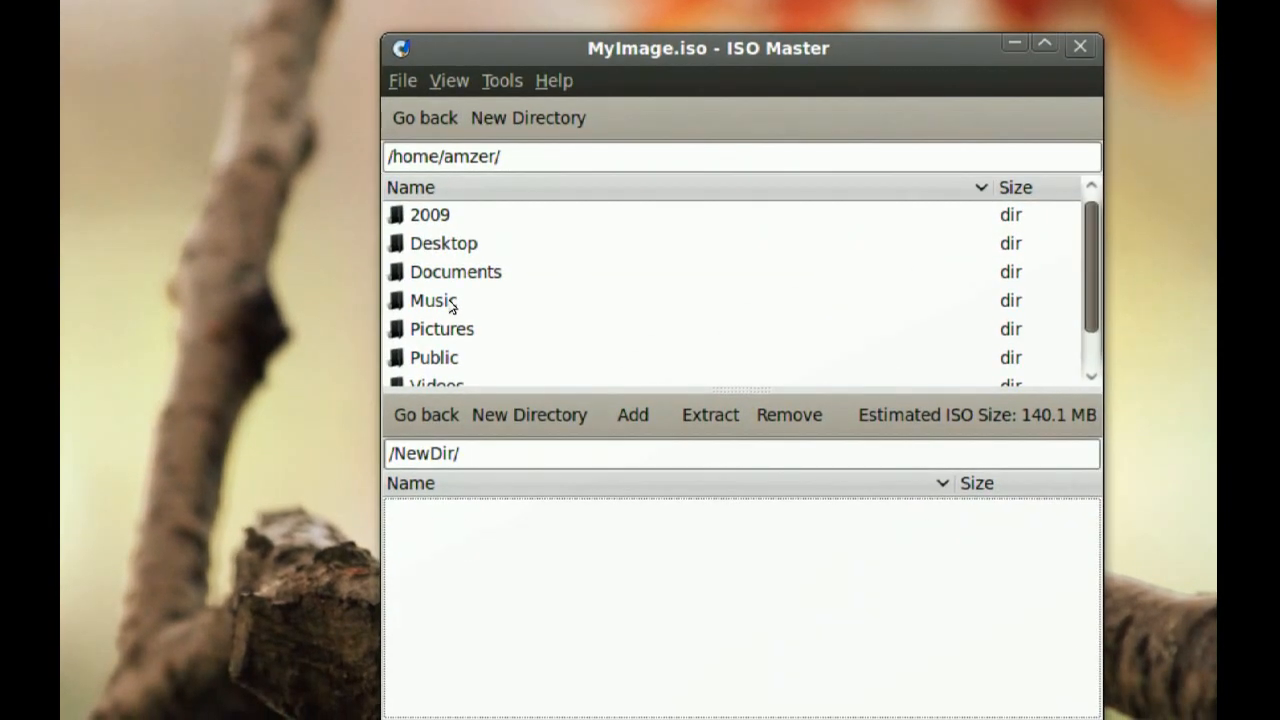
double_click(440, 328)
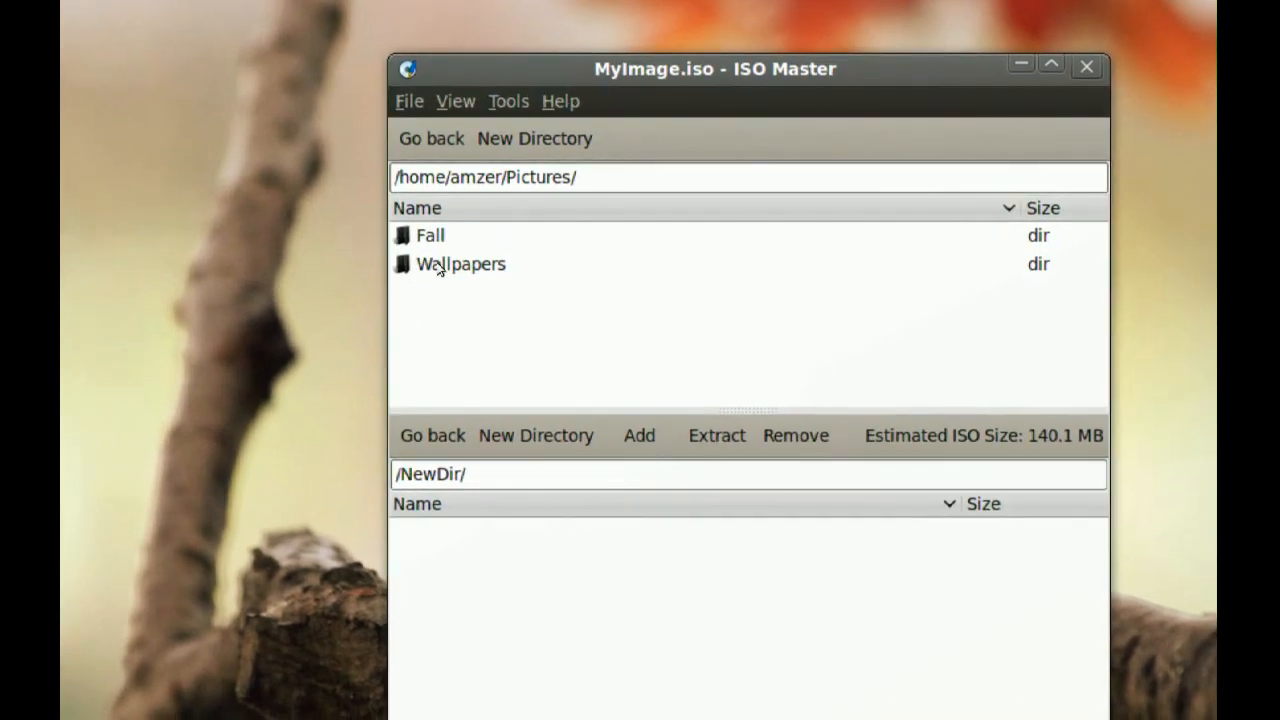
double_click(460, 264)
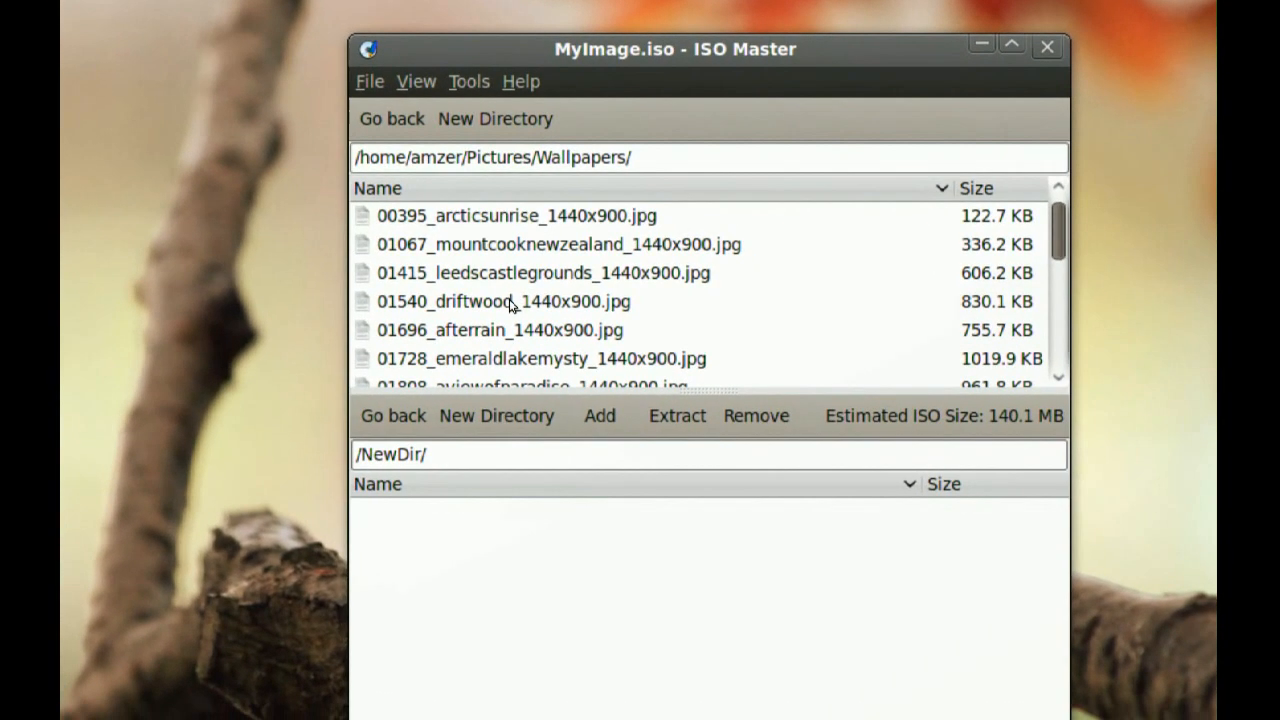
left_click(510, 300)
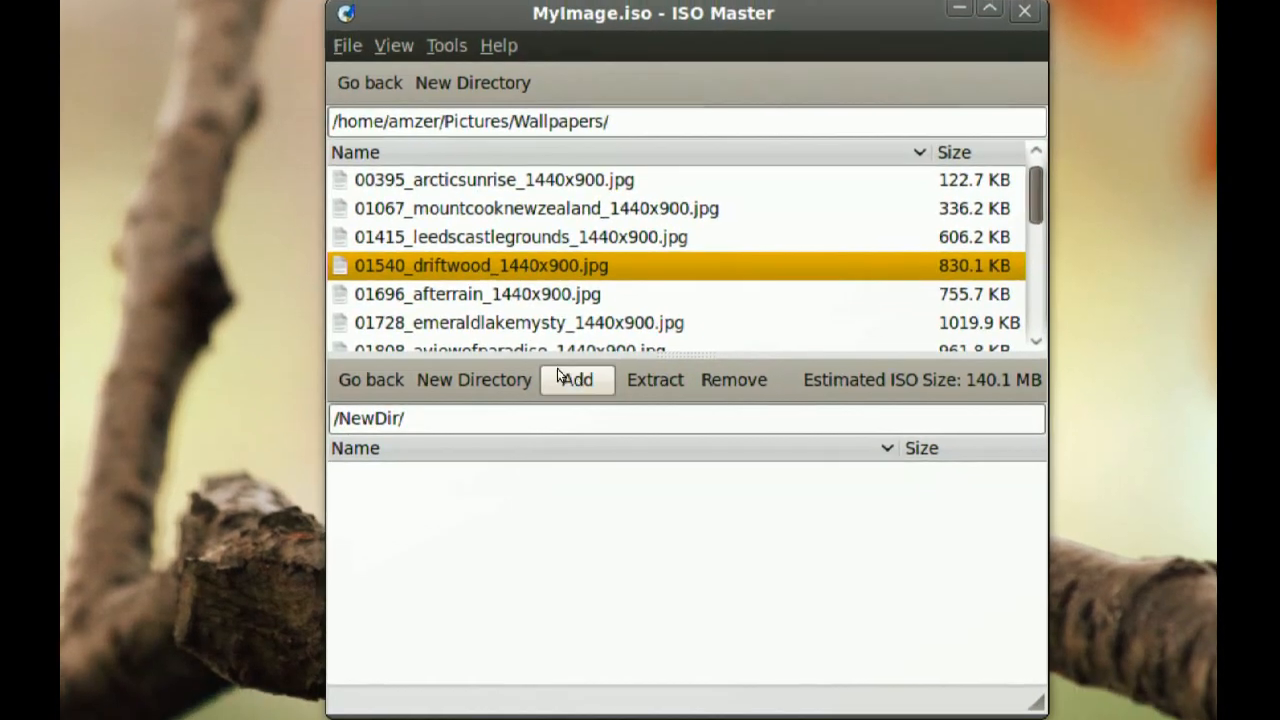
left_click(576, 380)
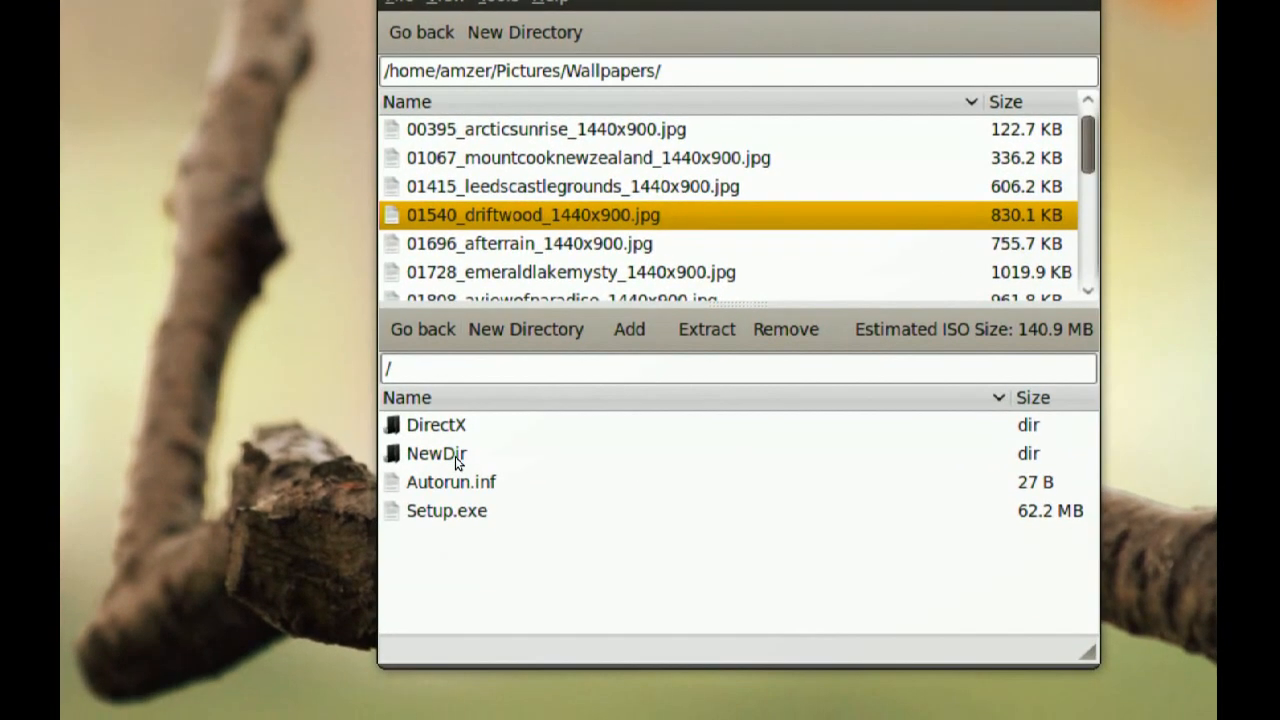
Look inside NewDir in the image to verify the wallpaper was added
left_click(444, 454)
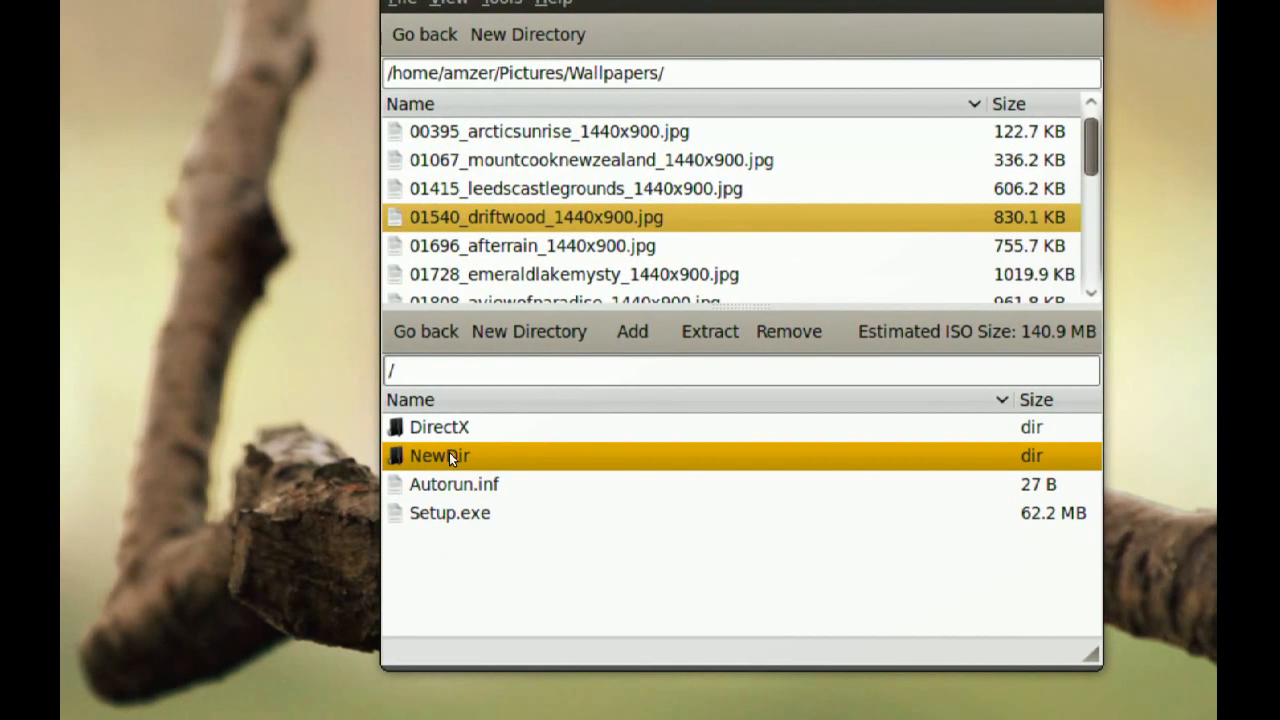
double_click(444, 456)
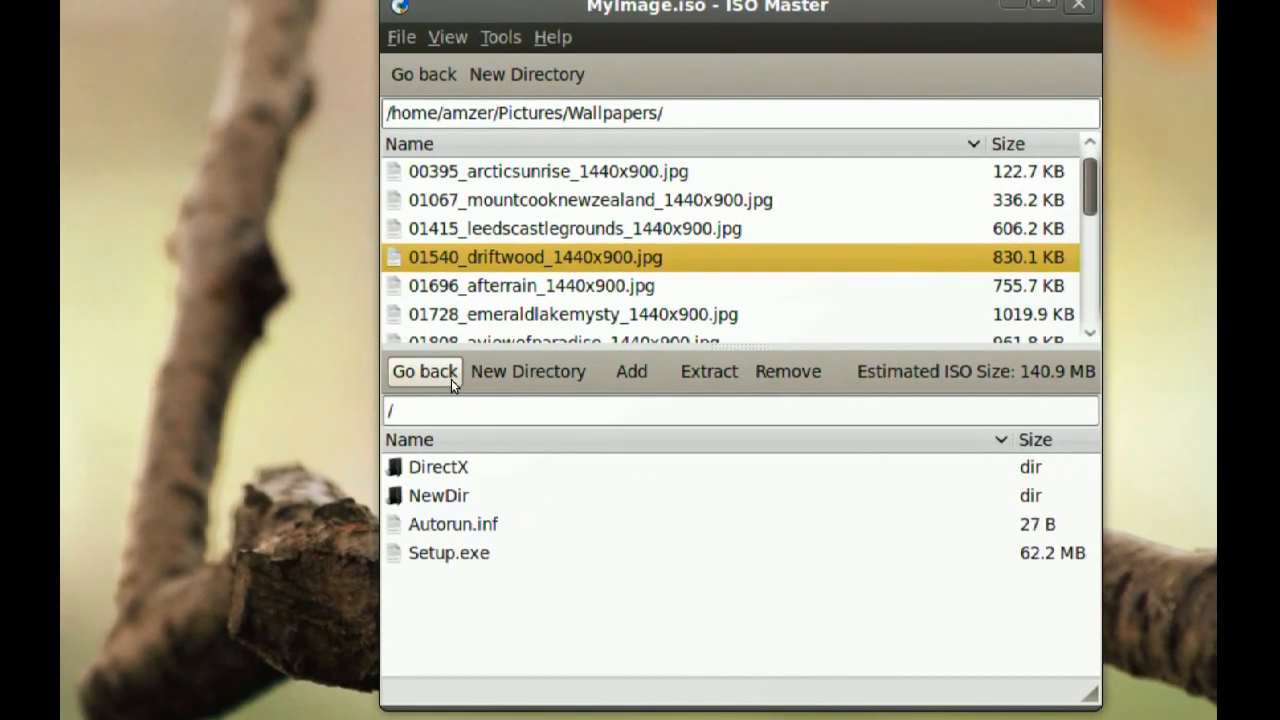
mouse_move(450, 384)
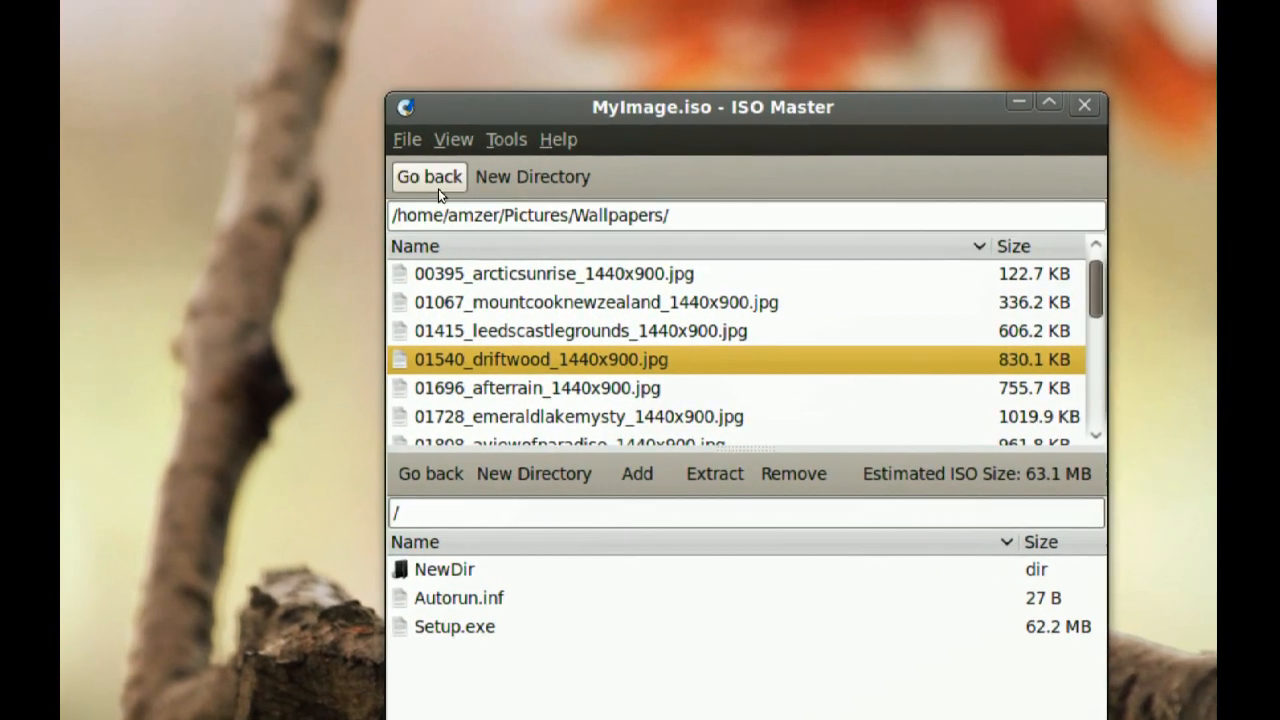
Save the edited image as NewImage.iso on the Desktop via Save As
left_click(406, 140)
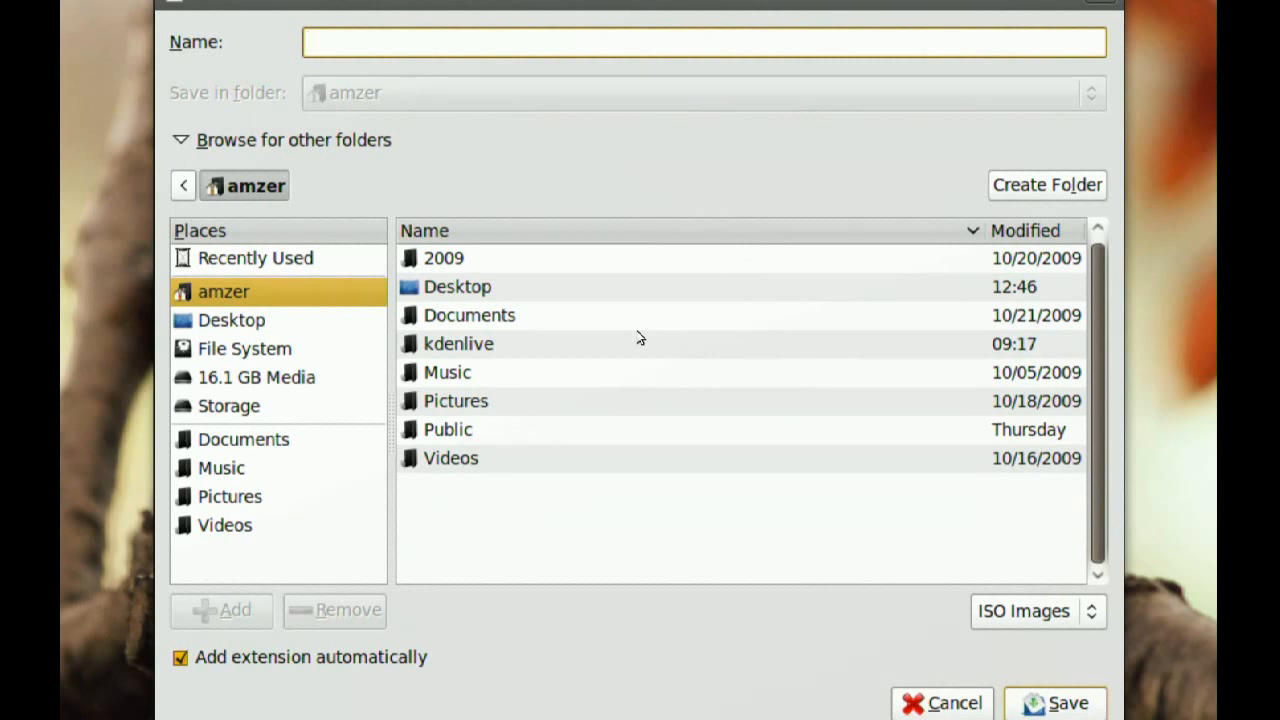
type("NewImage")
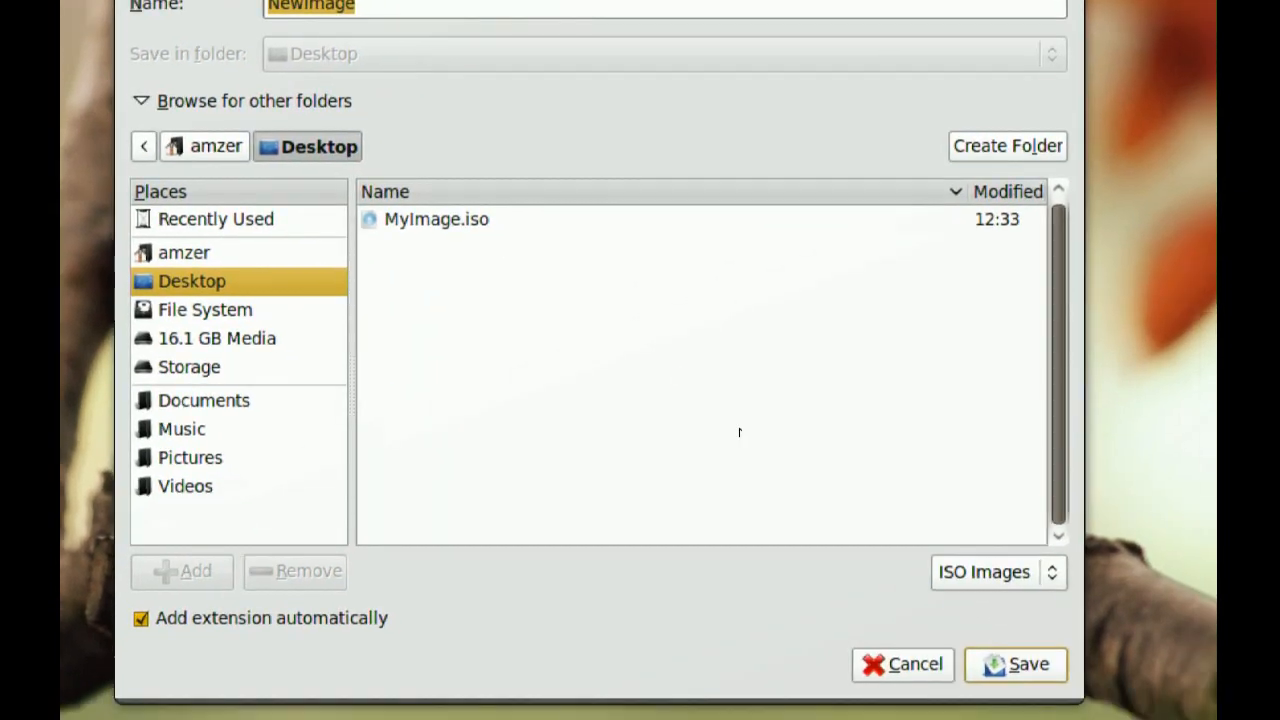
left_click(1028, 666)
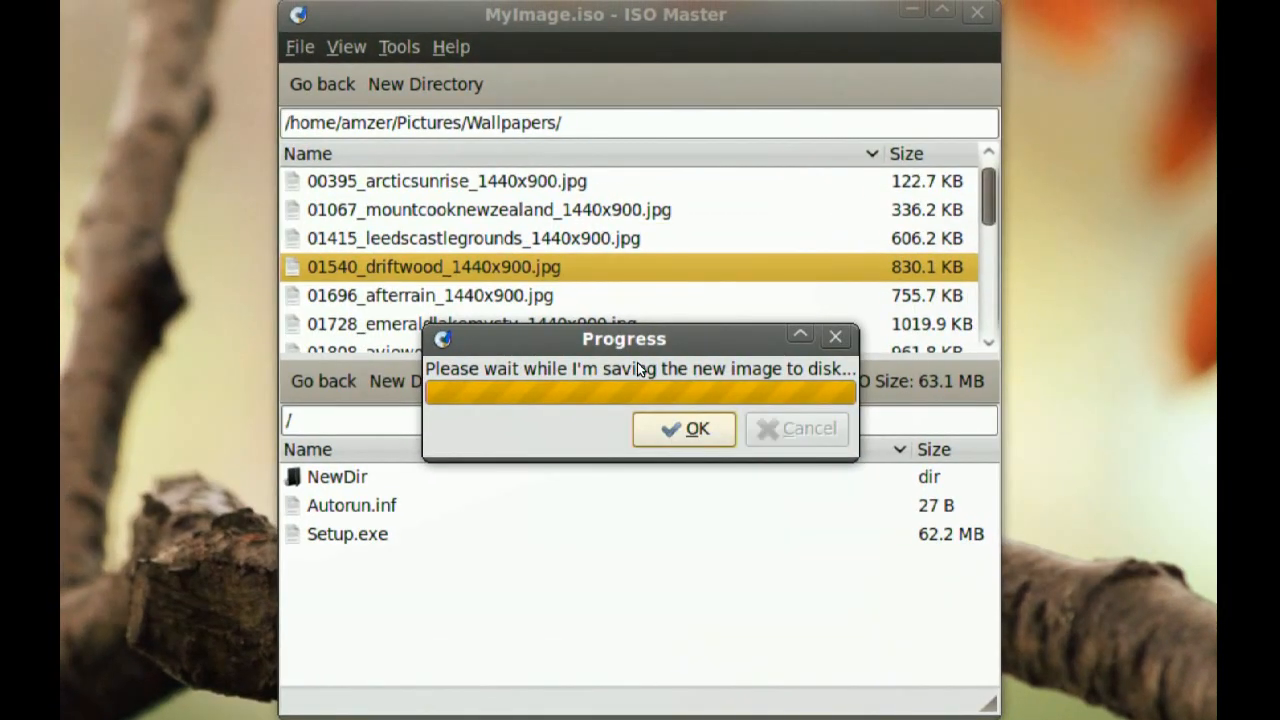
left_click(684, 428)
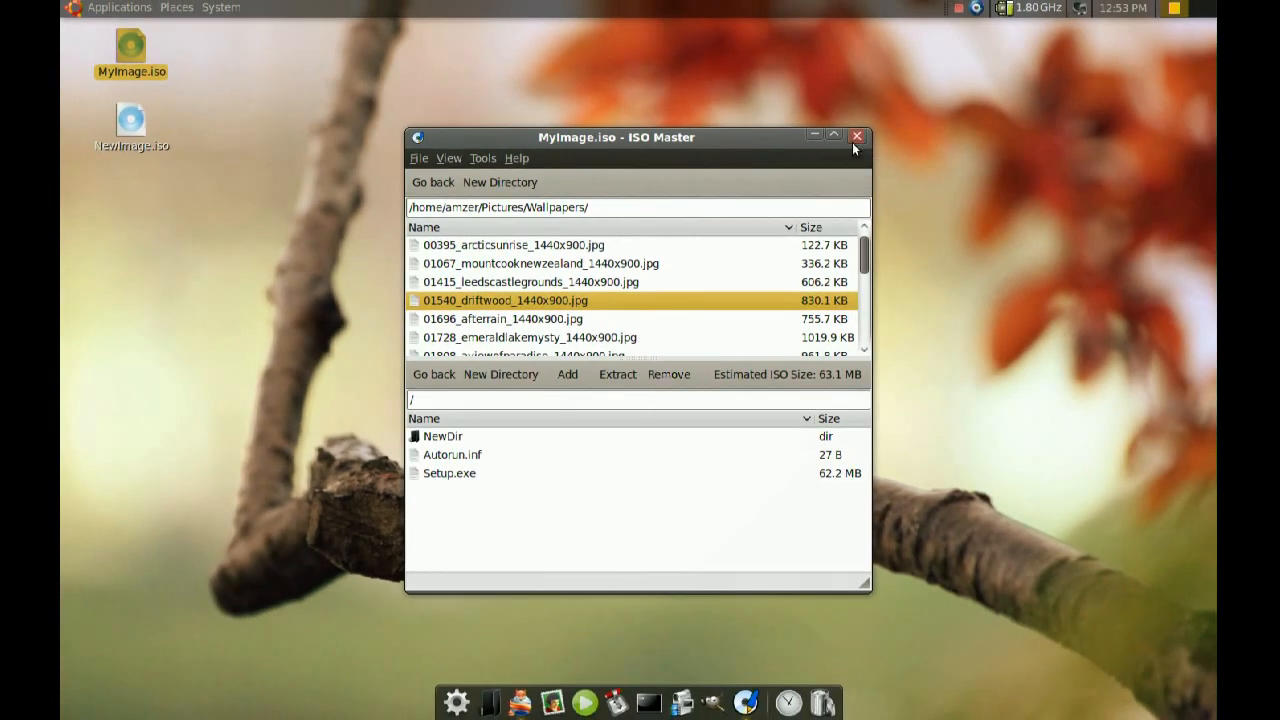
Close ISO Master and open NewImage.iso from the desktop, browsing into NewDir
left_click(856, 136)
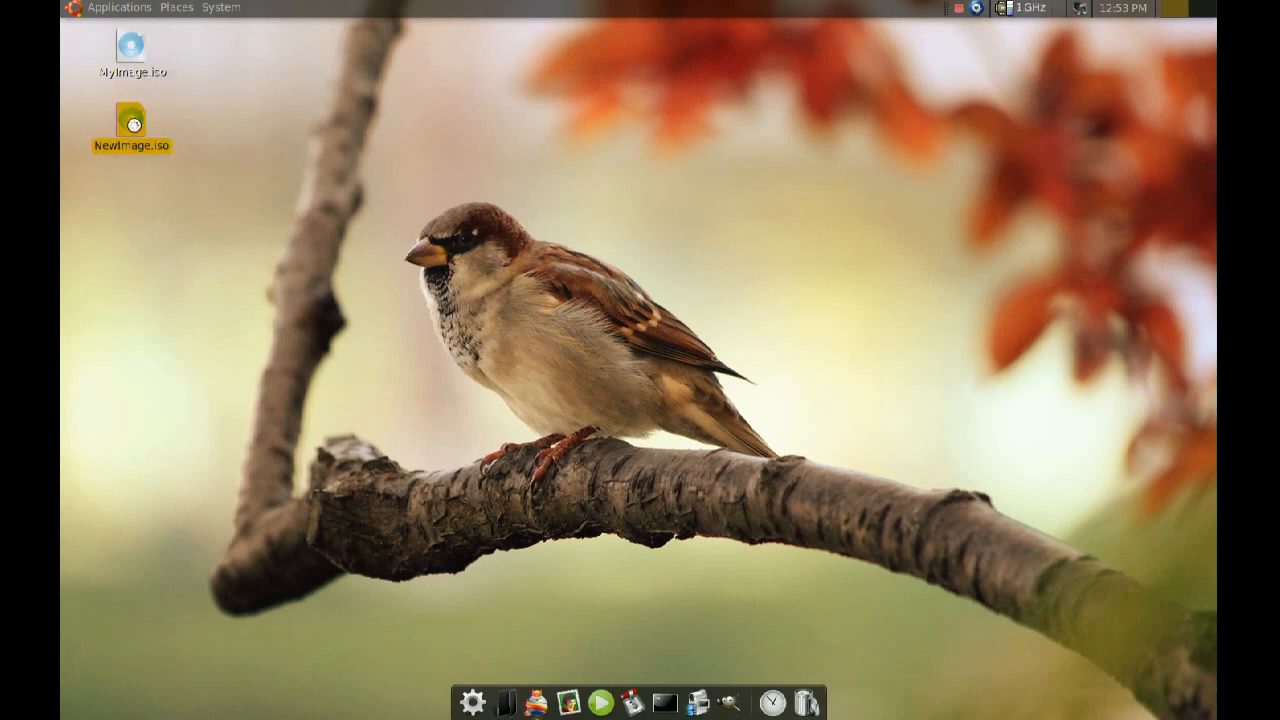
double_click(132, 122)
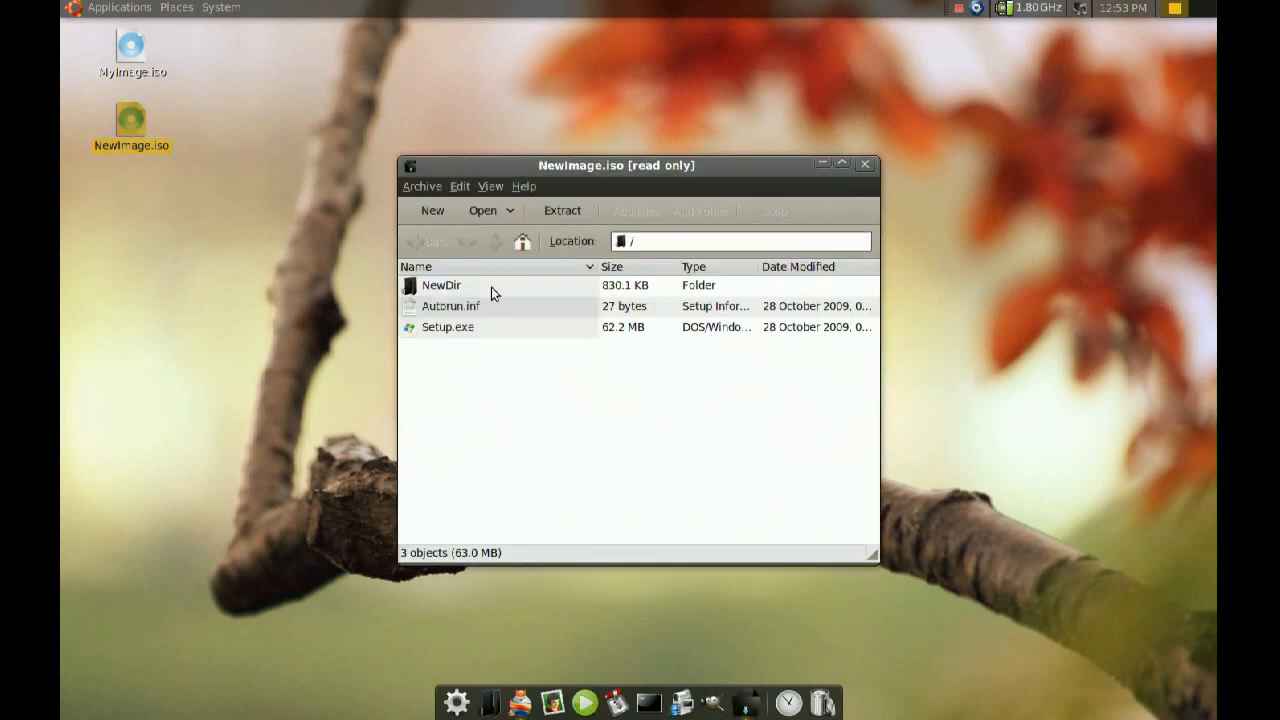
double_click(440, 284)
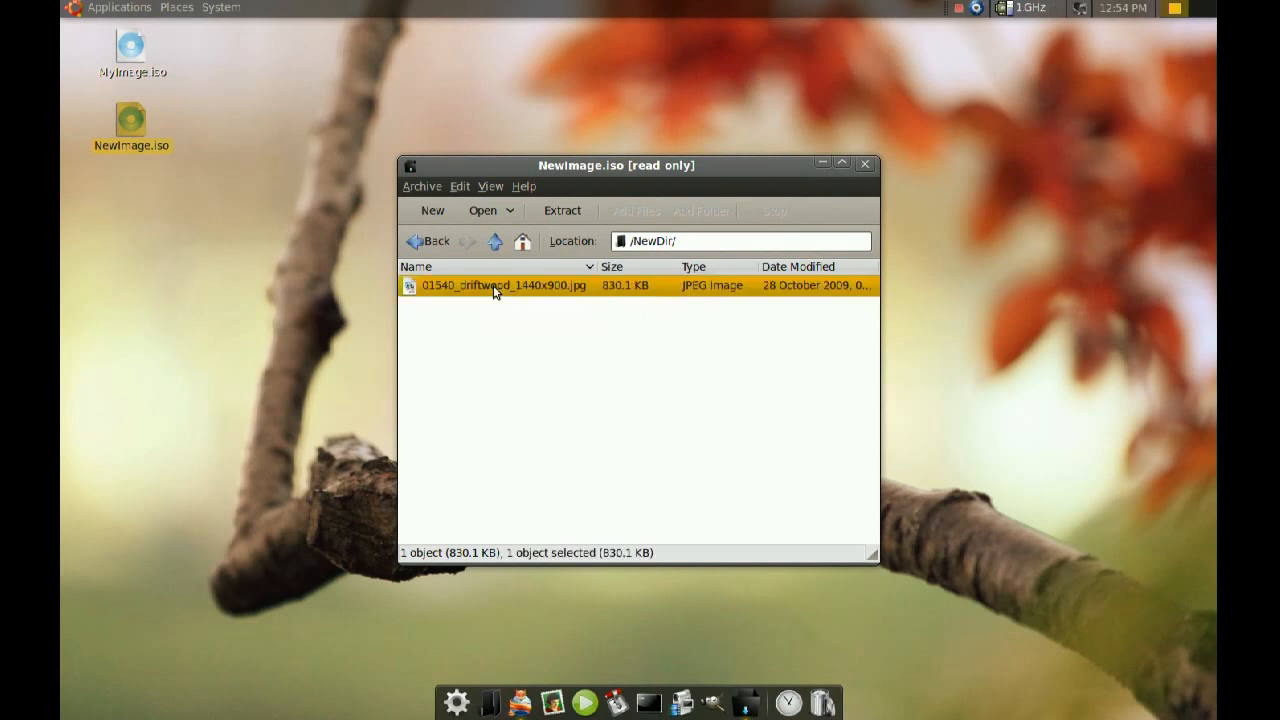
Preview the driftwood wallpaper inside NewDir and close the viewer
double_click(496, 288)
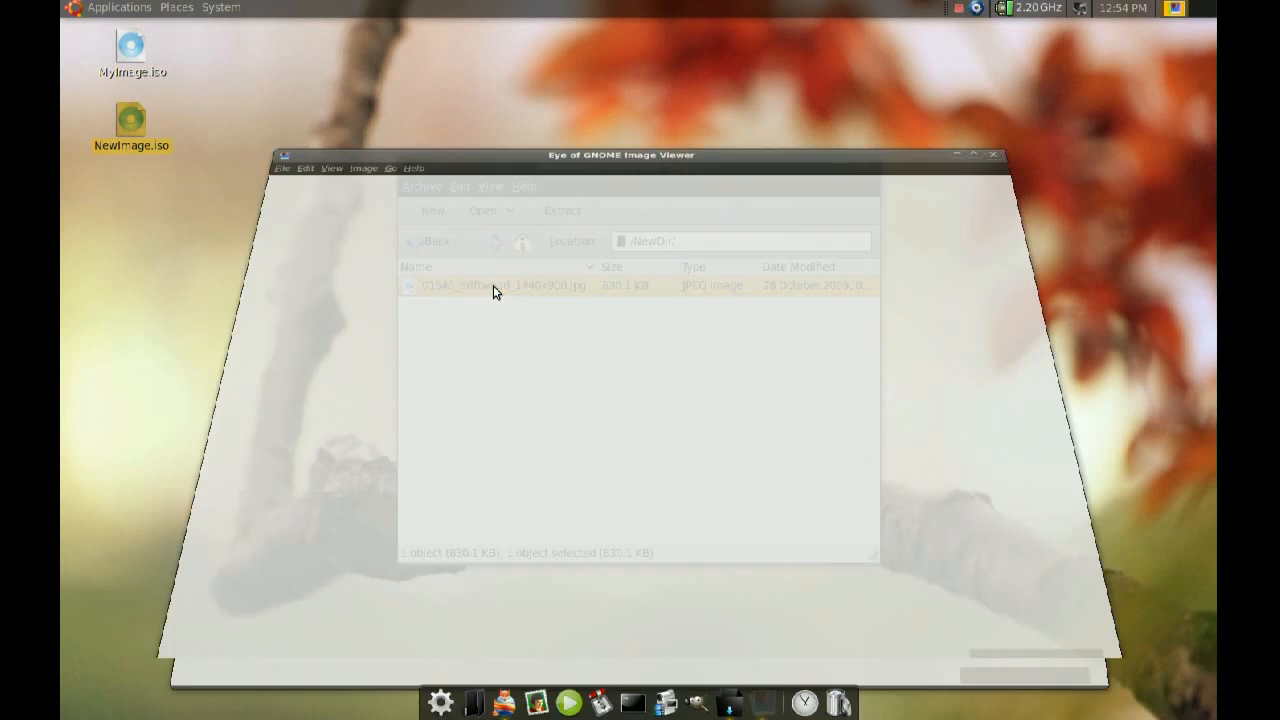
double_click(500, 286)
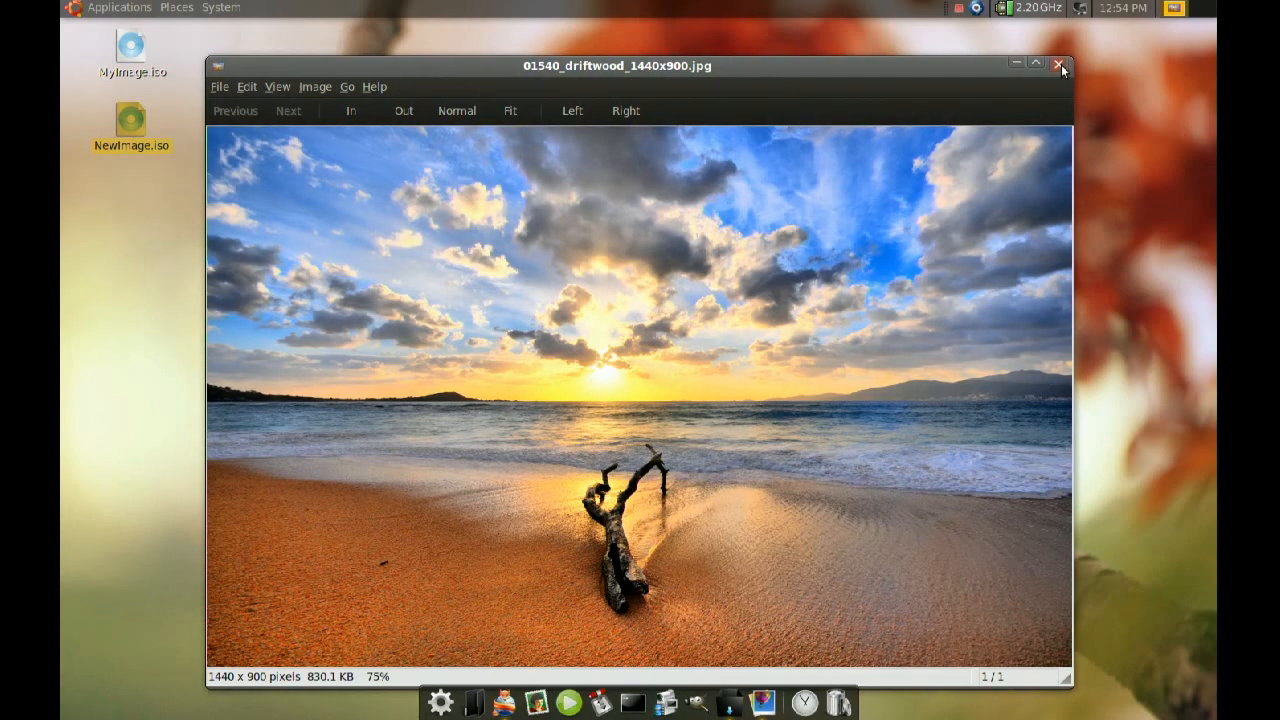
left_click(1060, 64)
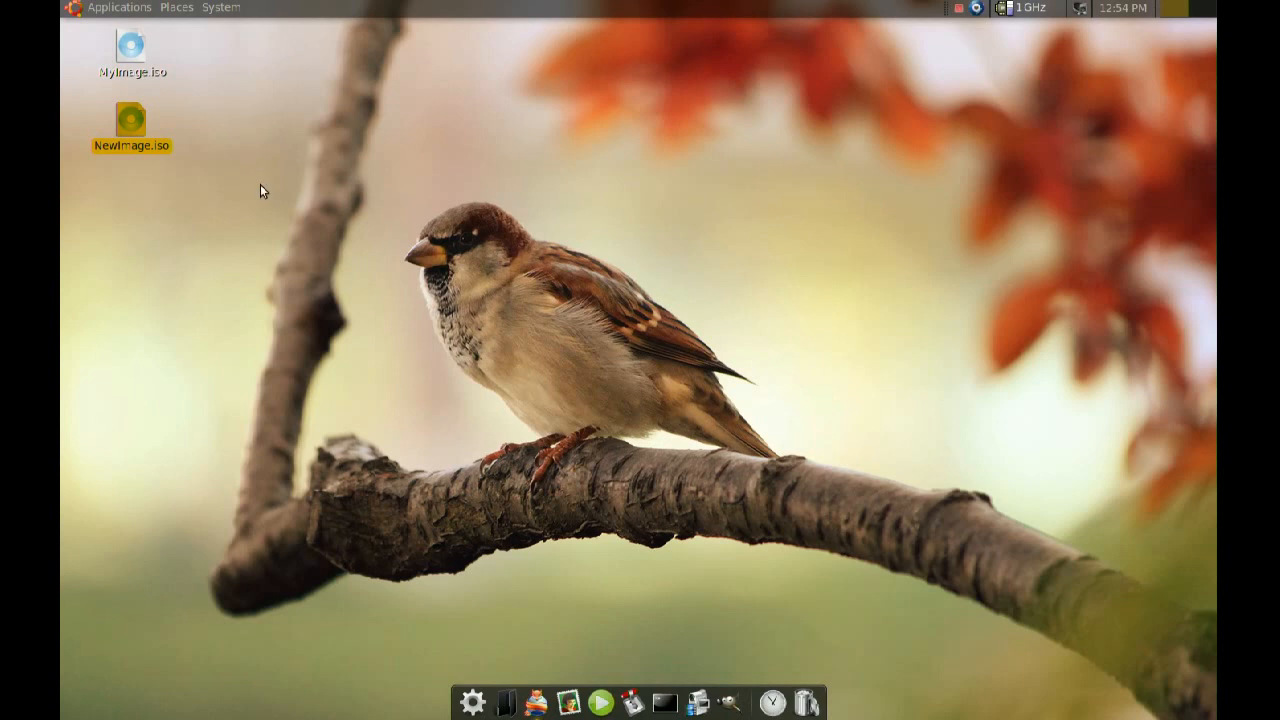
mouse_move(344, 208)
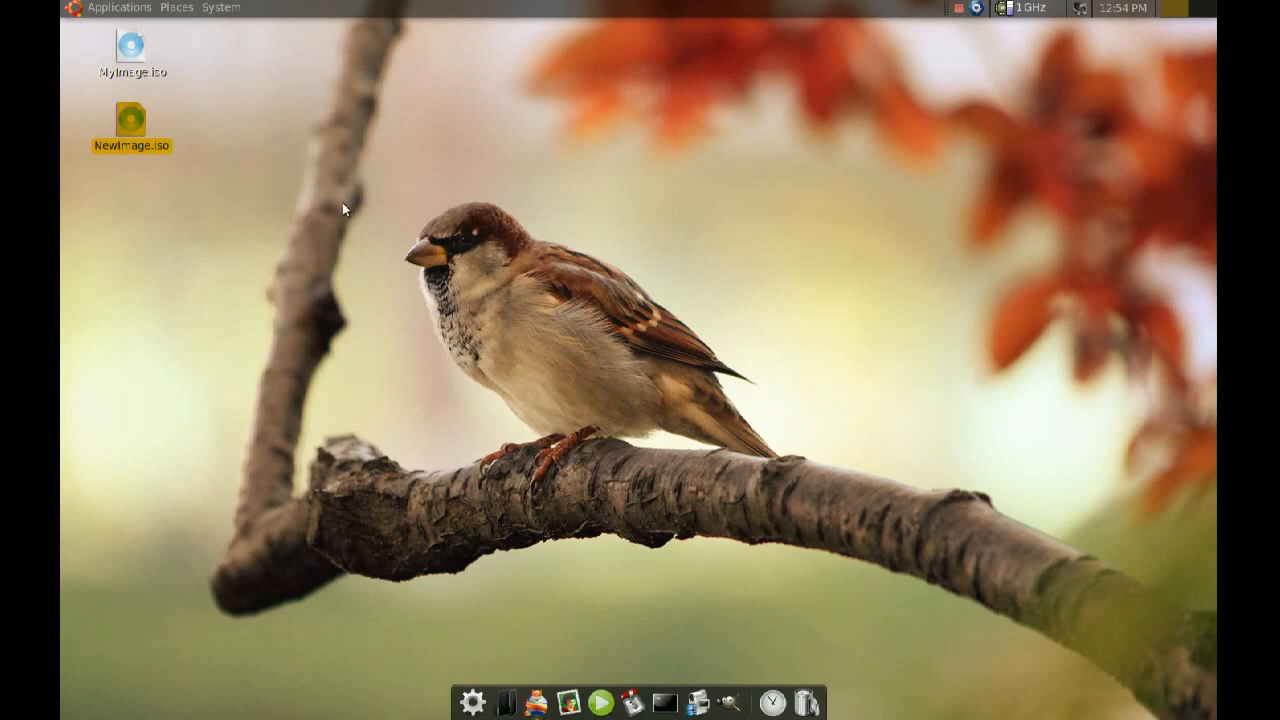